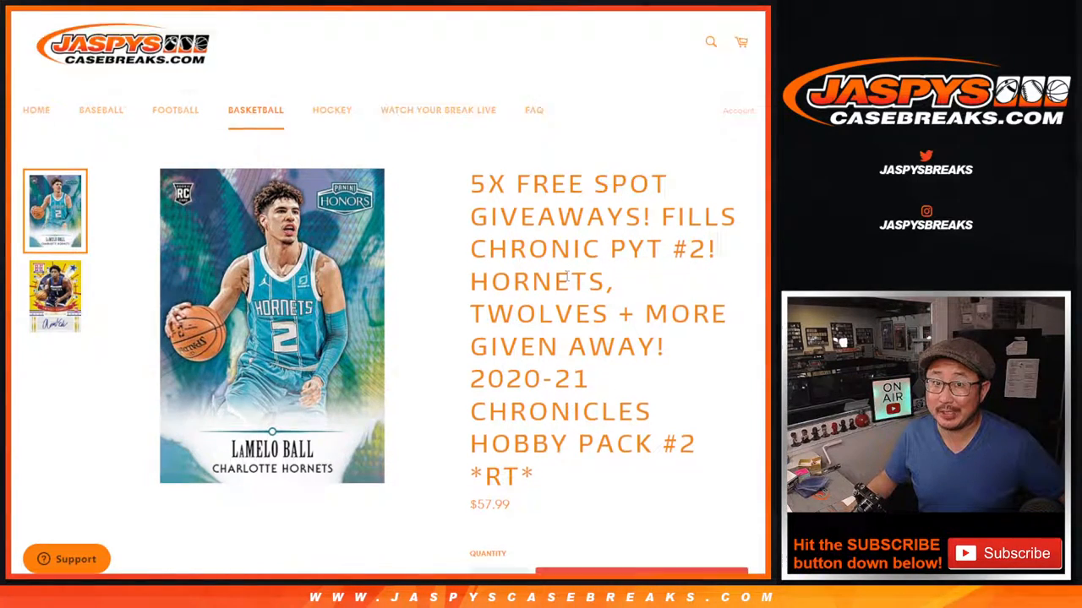
Step: Scroll the Chronicles Hobby Pack #2 listing to review its twelve giveaway teams
{"action": "scroll", "scroll_direction": "down", "scroll_amount": 3}
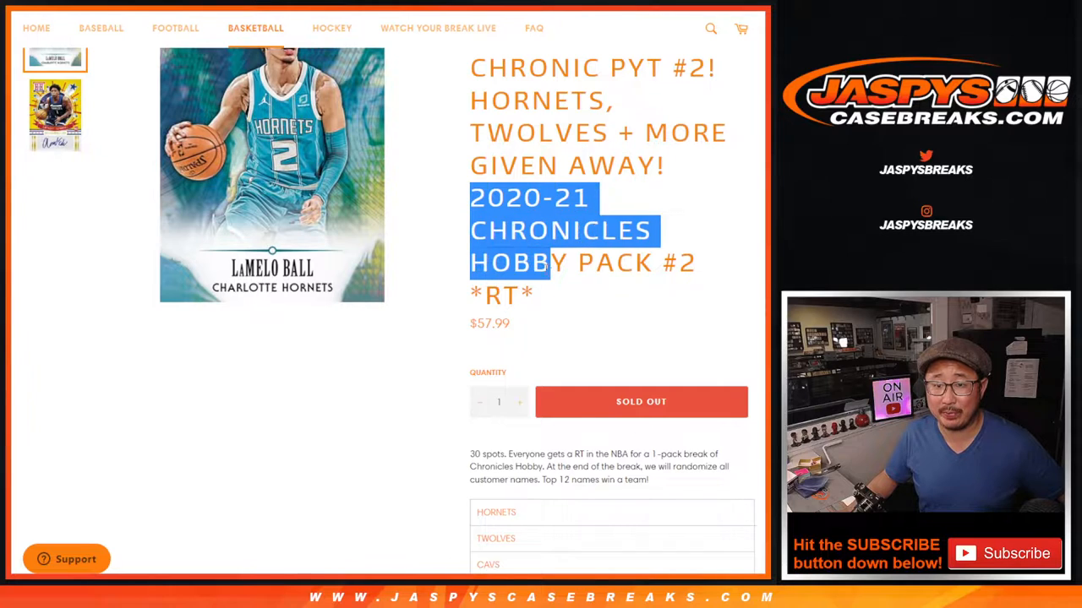
{"action": "scroll", "scroll_direction": "up", "scroll_amount": 3}
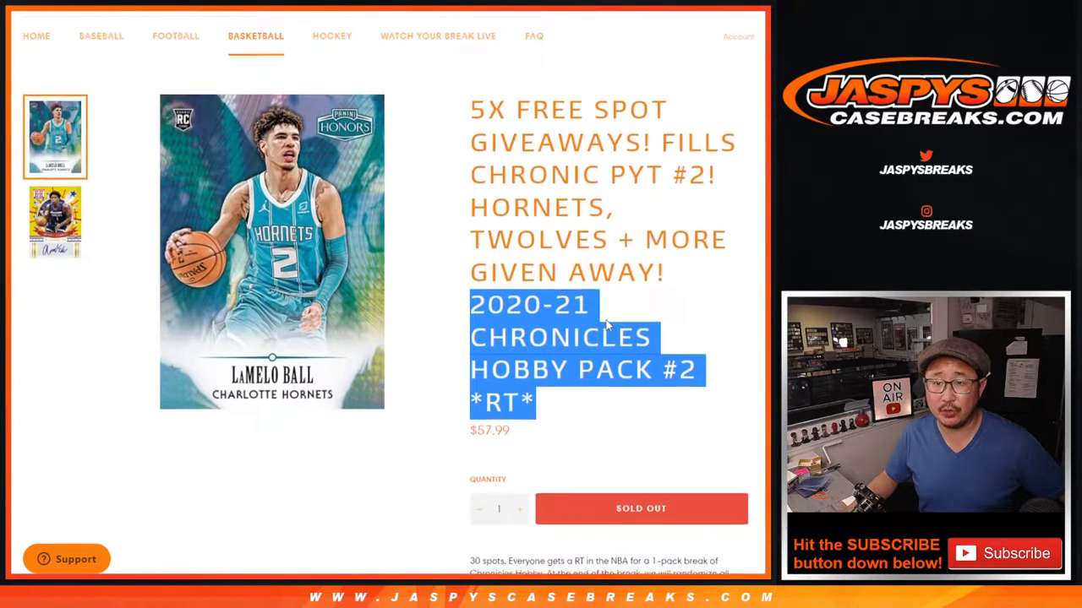
{"action": "scroll", "scroll_direction": "up", "scroll_amount": 3}
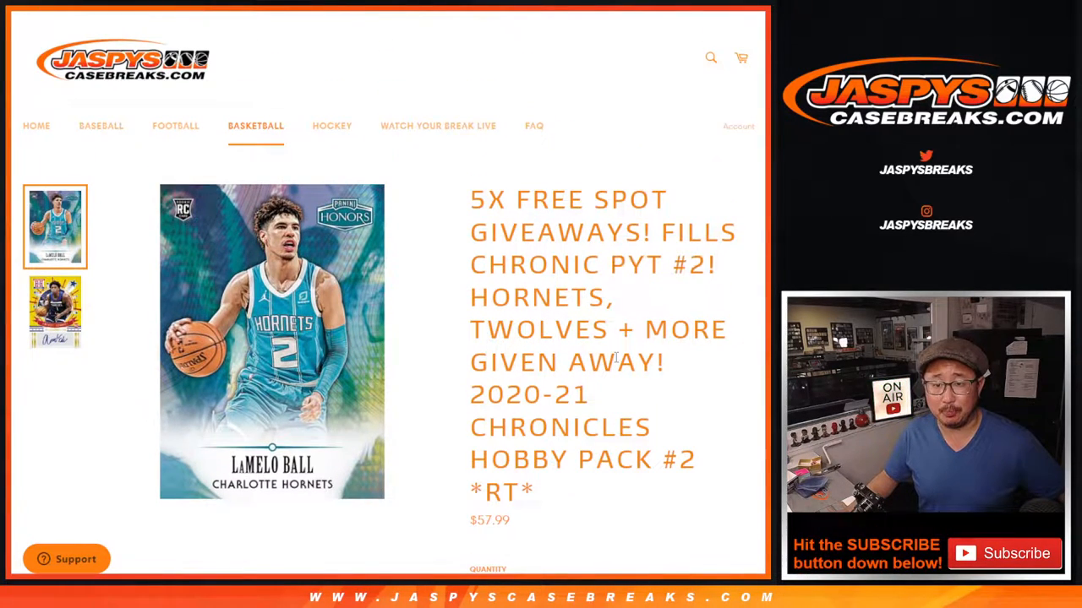
{"action": "scroll", "scroll_direction": "down", "scroll_amount": 3}
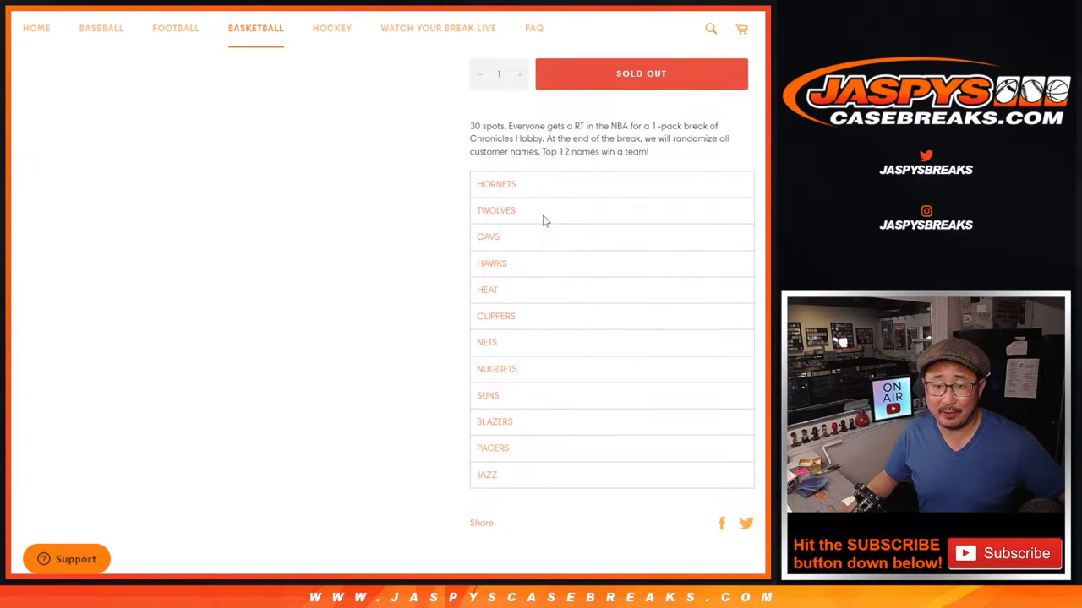
{"action": "scroll", "scroll_direction": "up", "scroll_amount": 3}
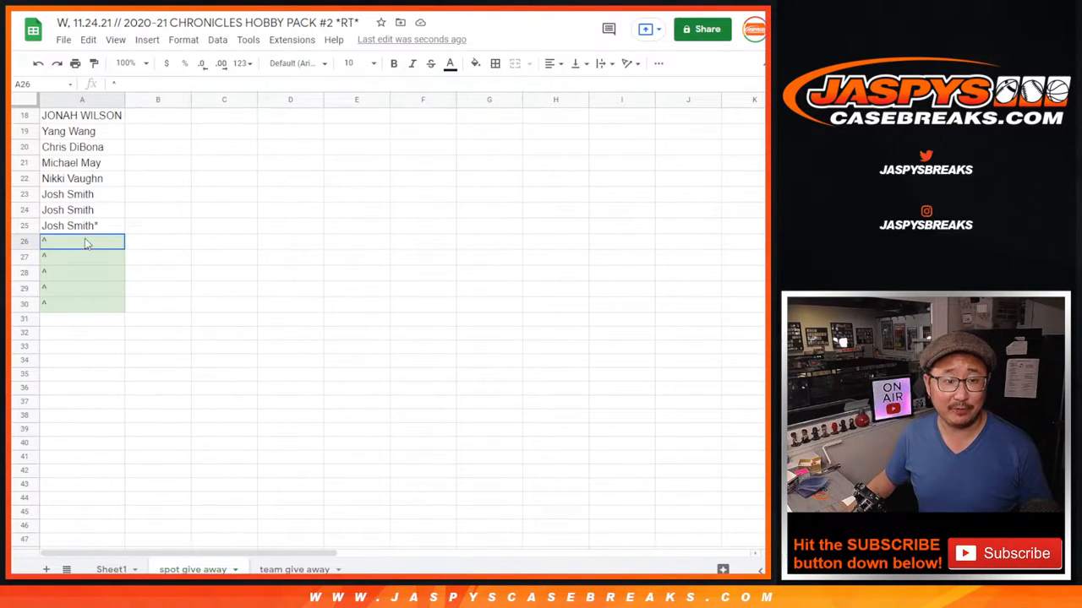
Step: Select the customer names in column A of Sheet1 for copying
{"action": "left_click_drag", "start_coordinate": [82, 242], "coordinate": [81, 304]}
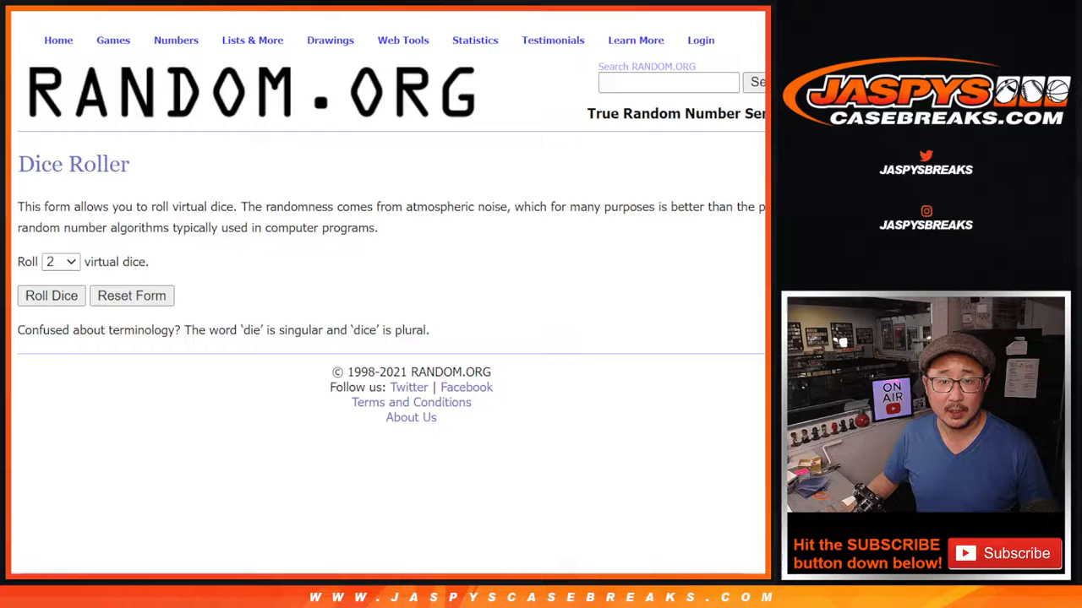
Step: Roll the dice for the shuffle count, then select the top five shuffled names as free-spot winners
{"action": "left_click", "coordinate": [51, 296]}
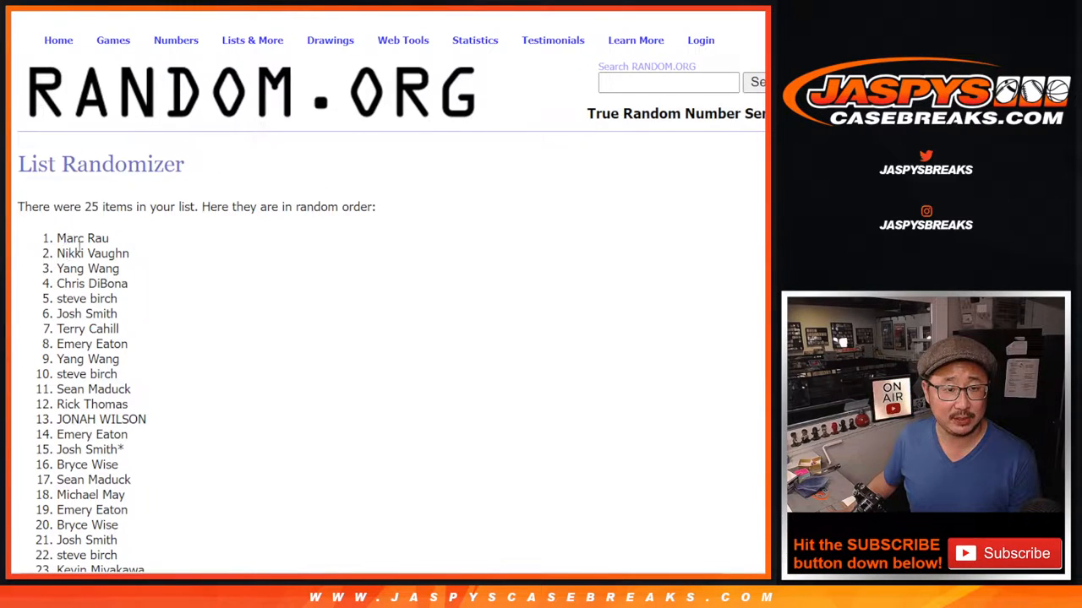
{"action": "left_click_drag", "start_coordinate": [57, 237], "coordinate": [125, 288]}
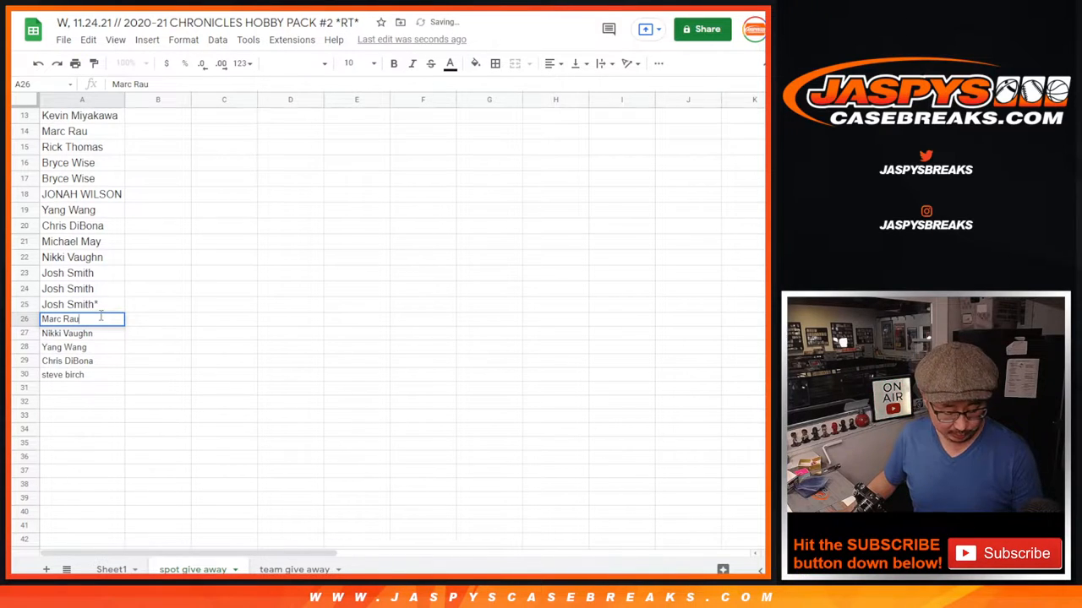
Step: Mark the five pasted free-spot winners below row 25 with an asterisk
{"action": "type", "text": "*"}
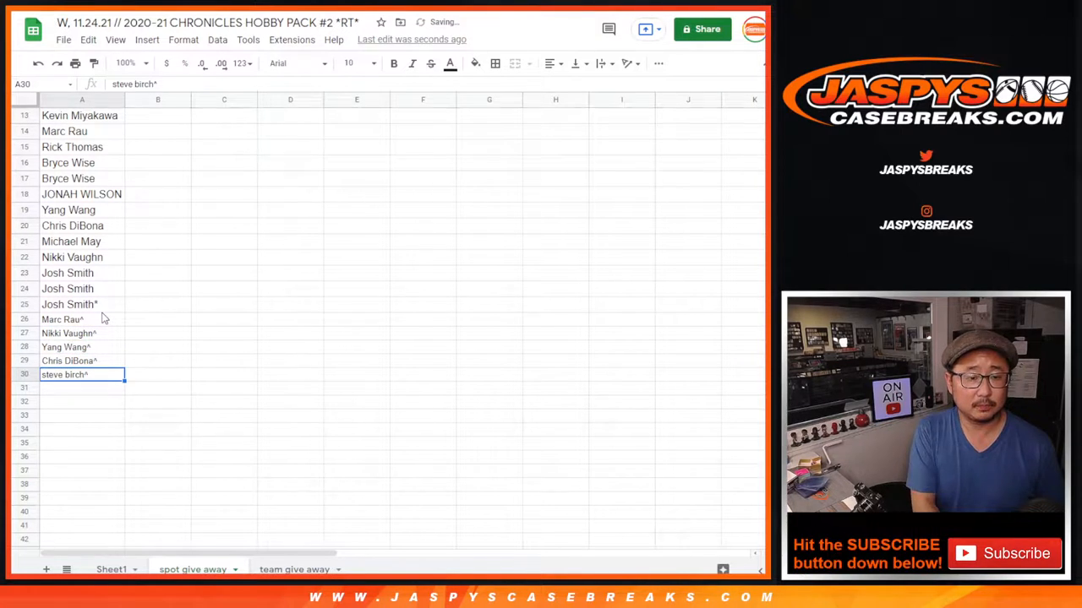
{"action": "scroll", "scroll_direction": "up", "scroll_amount": 3}
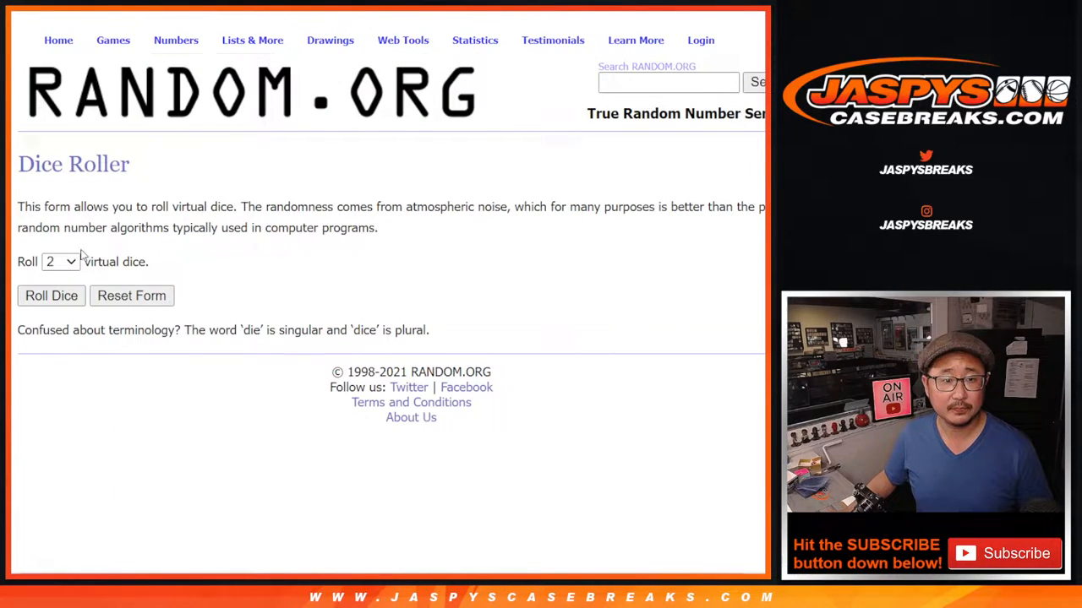
Step: Roll the dice, then reshuffle the full 30-name list in List Randomizer for the final order
{"action": "left_click", "coordinate": [50, 294]}
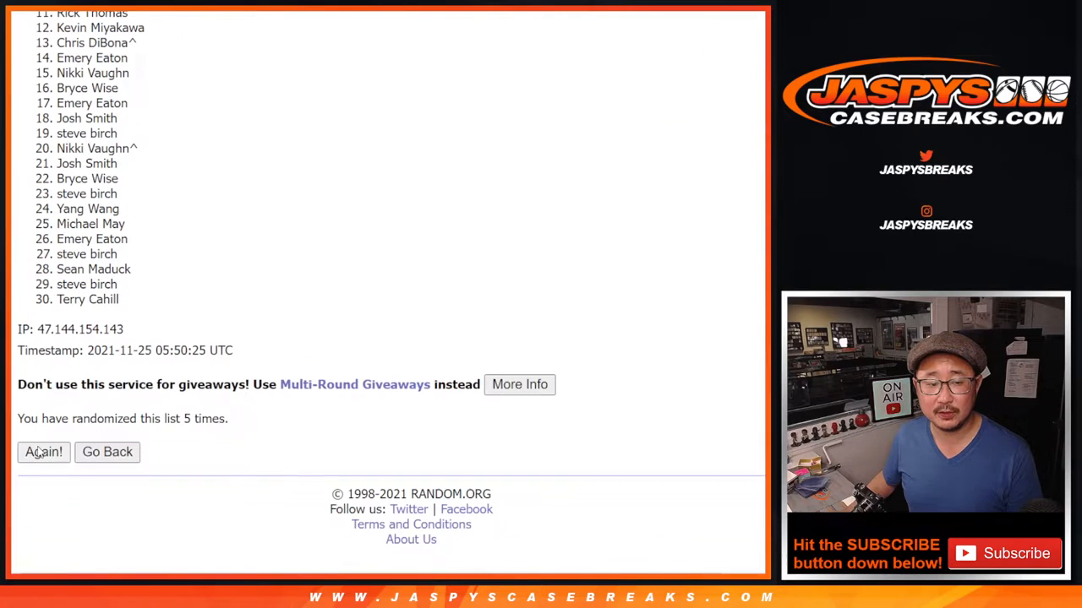
{"action": "left_click", "coordinate": [44, 452]}
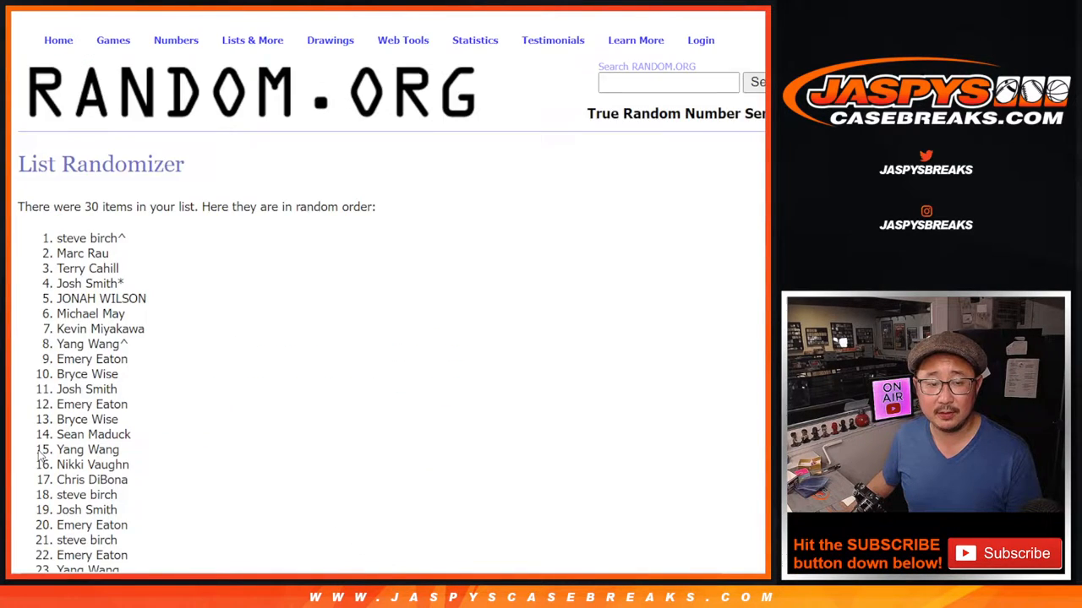
{"action": "scroll", "scroll_direction": "down", "scroll_amount": 3}
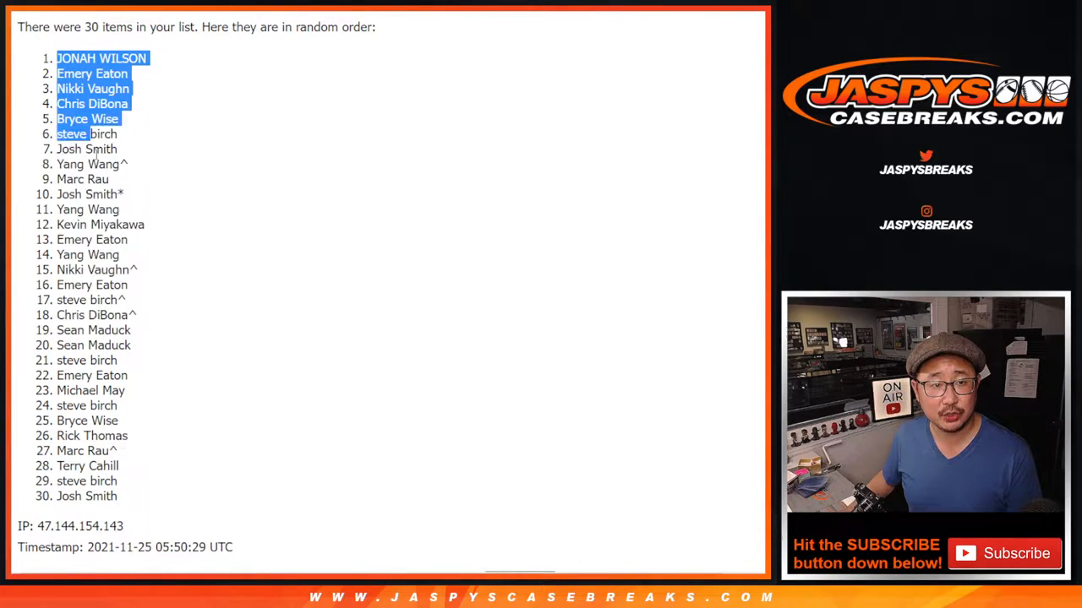
{"action": "scroll", "scroll_direction": "down", "scroll_amount": 3}
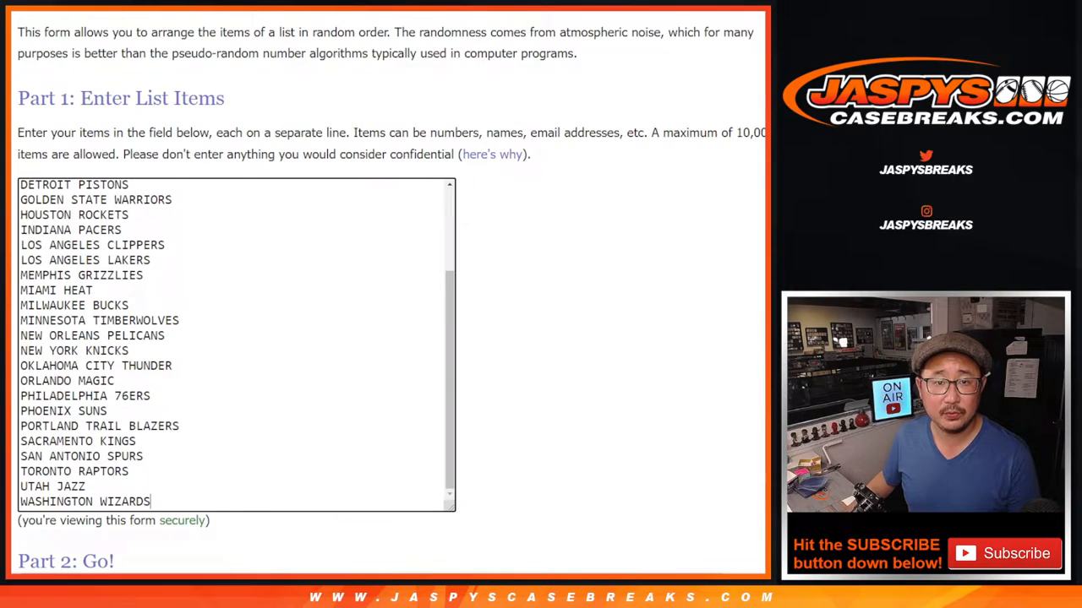
Step: Shuffle the 30 NBA team list in List Randomizer until the seven-roll count is reached
{"action": "scroll", "scroll_direction": "down", "scroll_amount": 3}
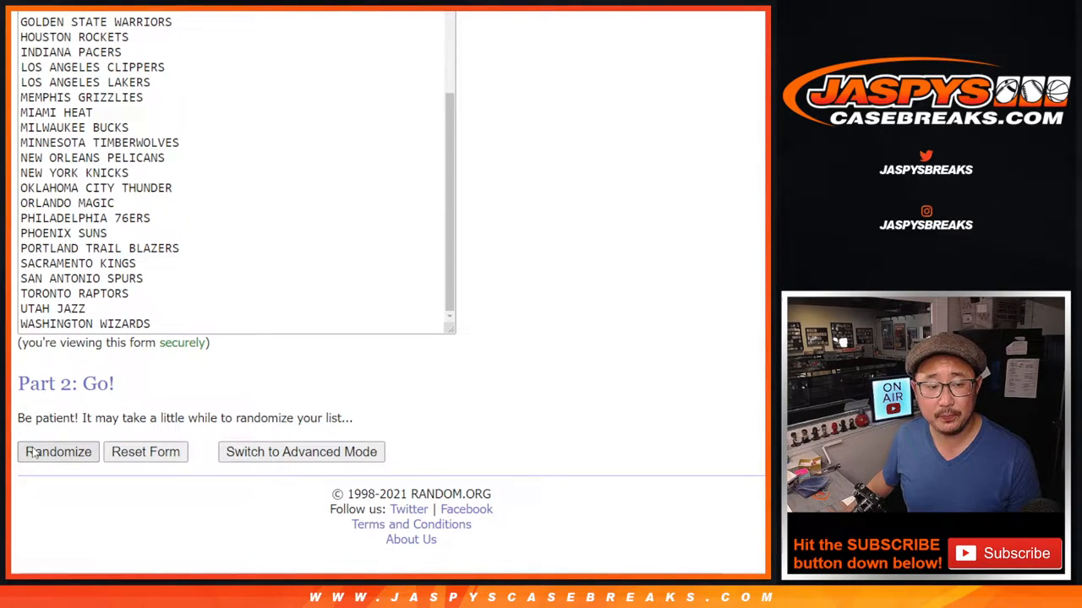
{"action": "left_click", "coordinate": [58, 451]}
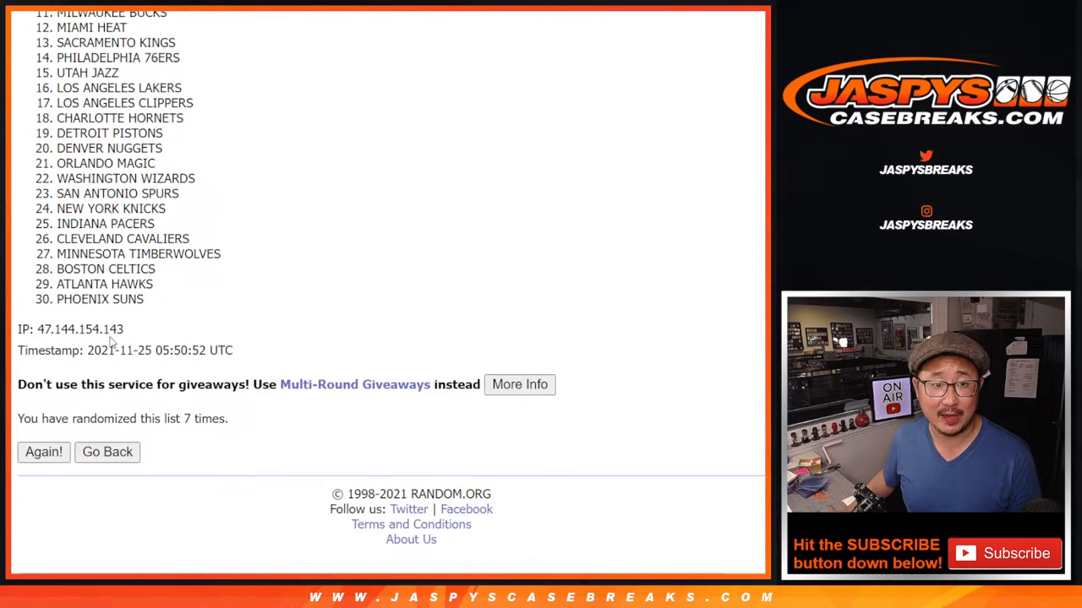
{"action": "left_click", "coordinate": [44, 452]}
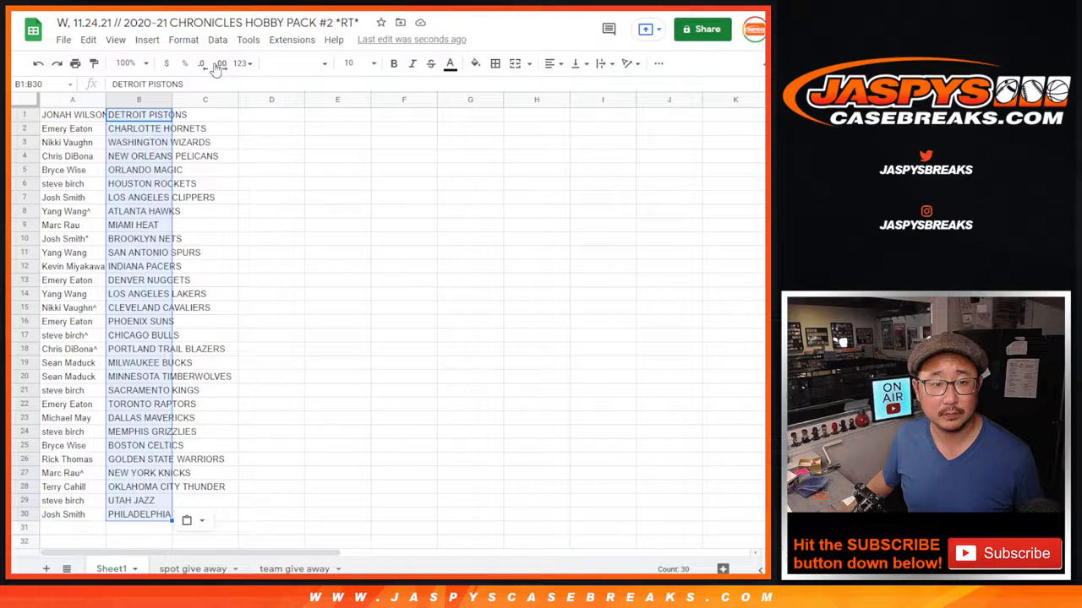
Step: Restyle the name-team pairs in Raleway and magnify the sheet for readability
{"action": "left_click", "coordinate": [294, 63]}
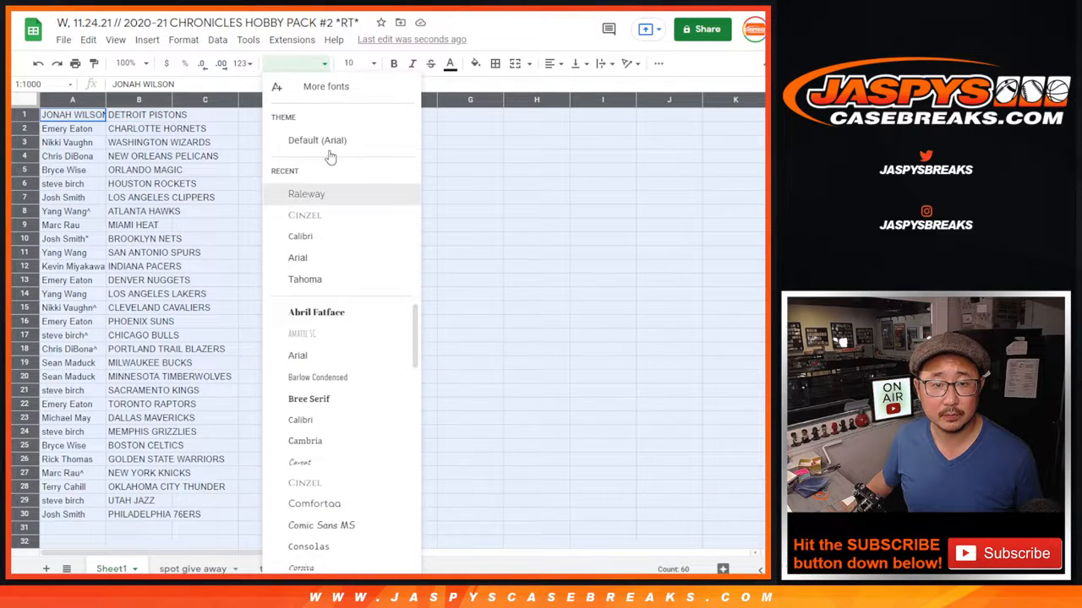
{"action": "left_click", "coordinate": [306, 192]}
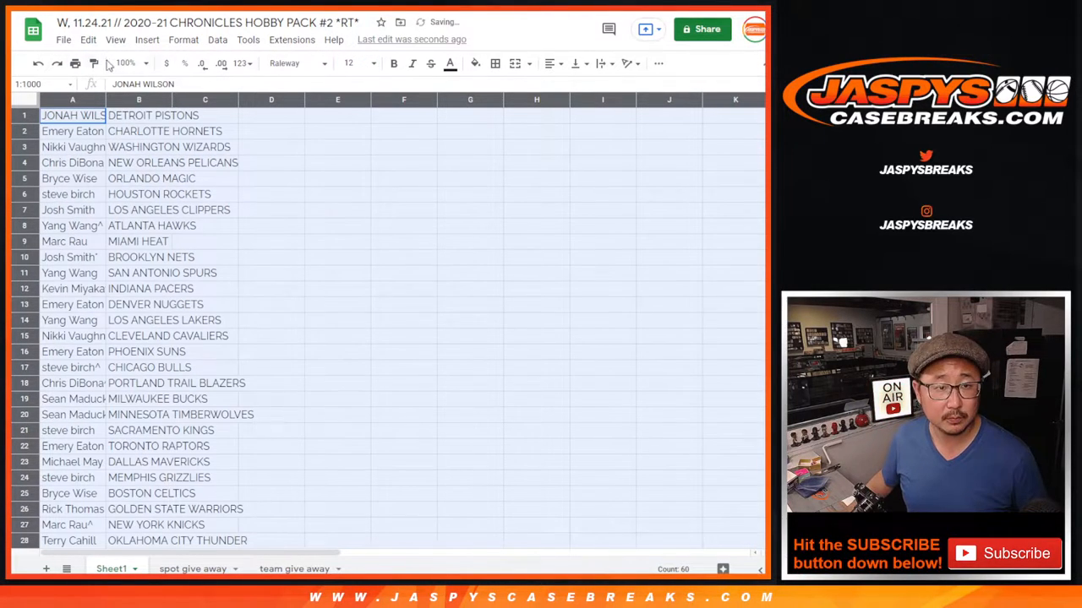
{"action": "left_click", "coordinate": [126, 65]}
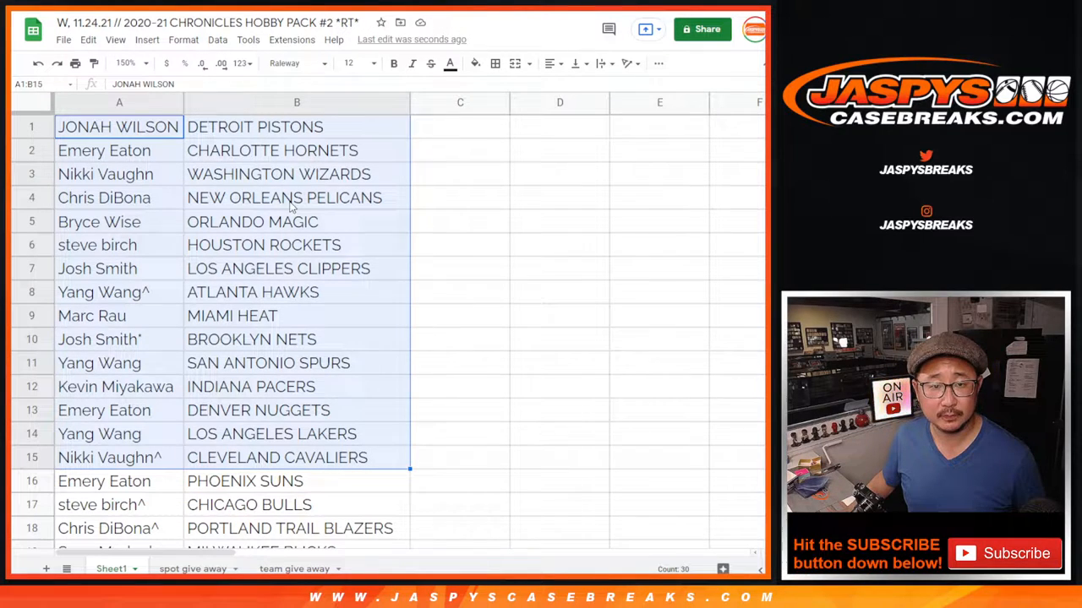
{"action": "scroll", "scroll_direction": "down", "scroll_amount": 3}
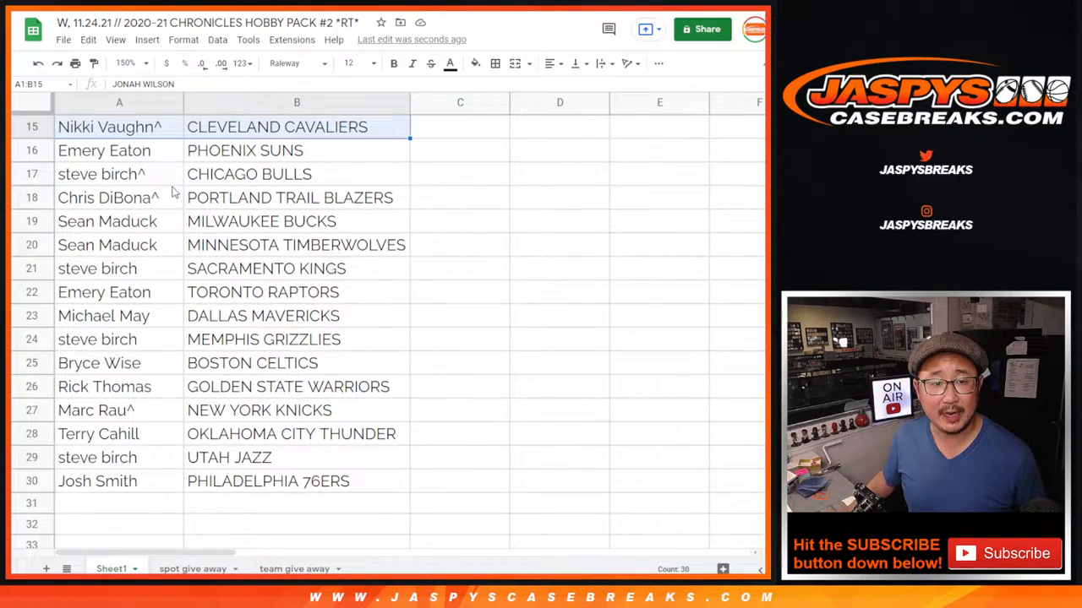
Step: Sort the name-team range alphabetically by team and add borders around the list
{"action": "left_click_drag", "start_coordinate": [118, 150], "coordinate": [296, 480]}
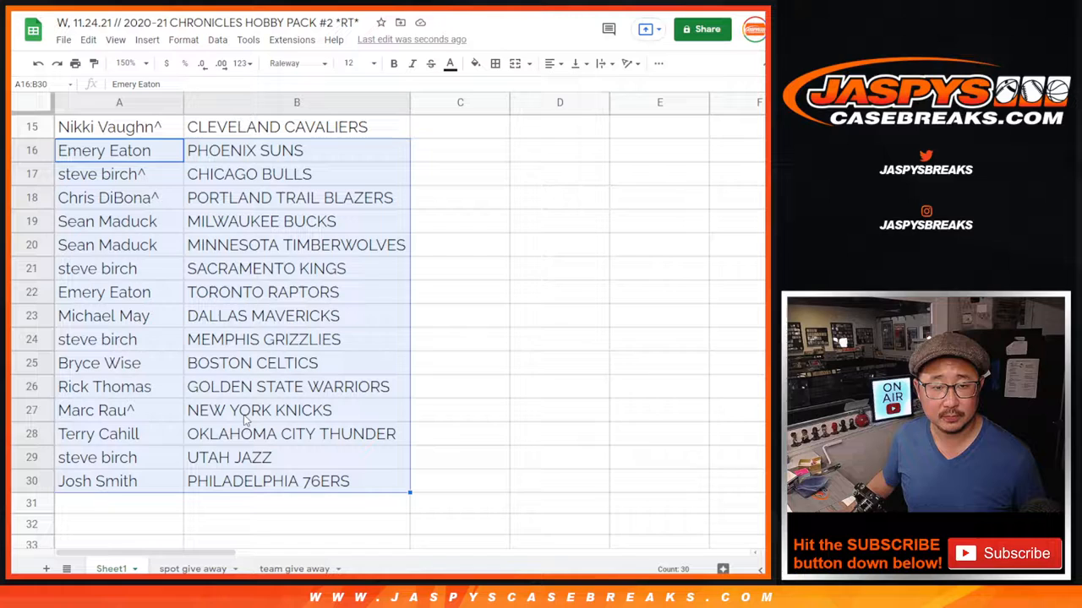
{"action": "scroll", "scroll_direction": "up", "scroll_amount": 3}
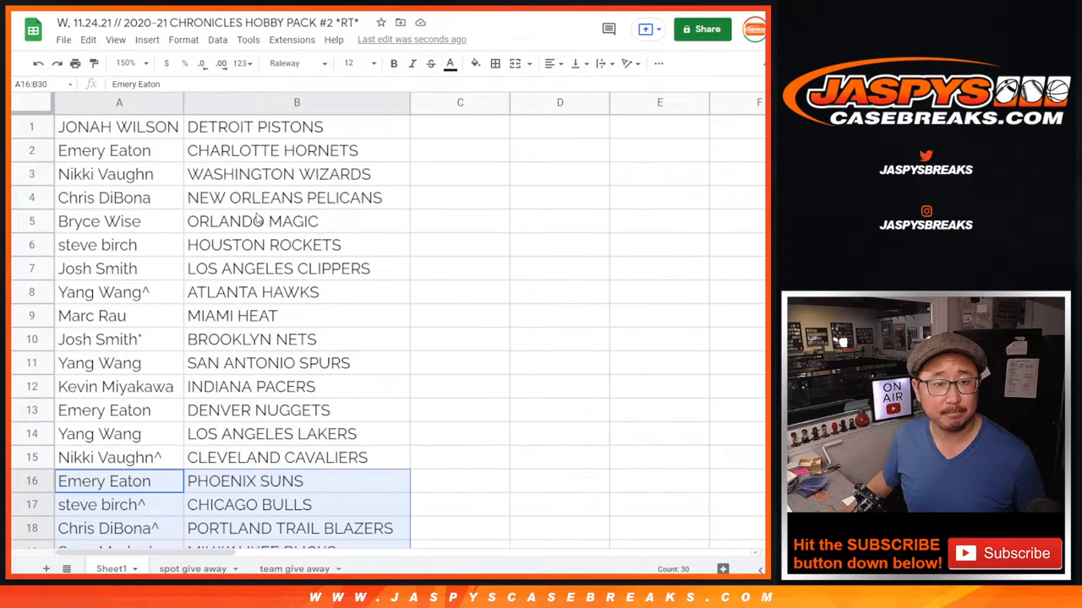
{"action": "left_click", "coordinate": [125, 63]}
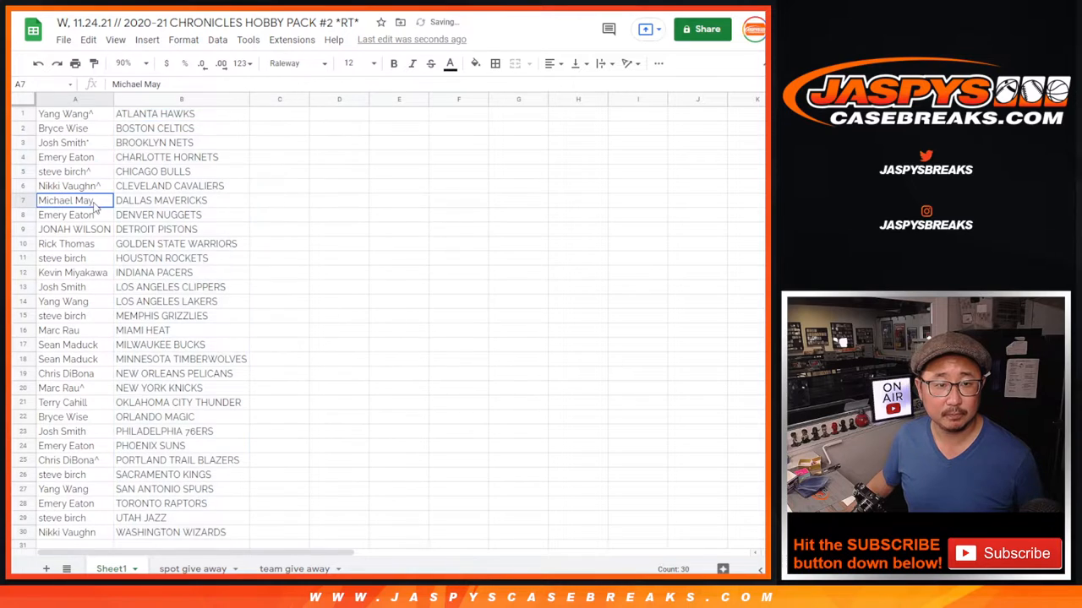
{"action": "left_click", "coordinate": [495, 65]}
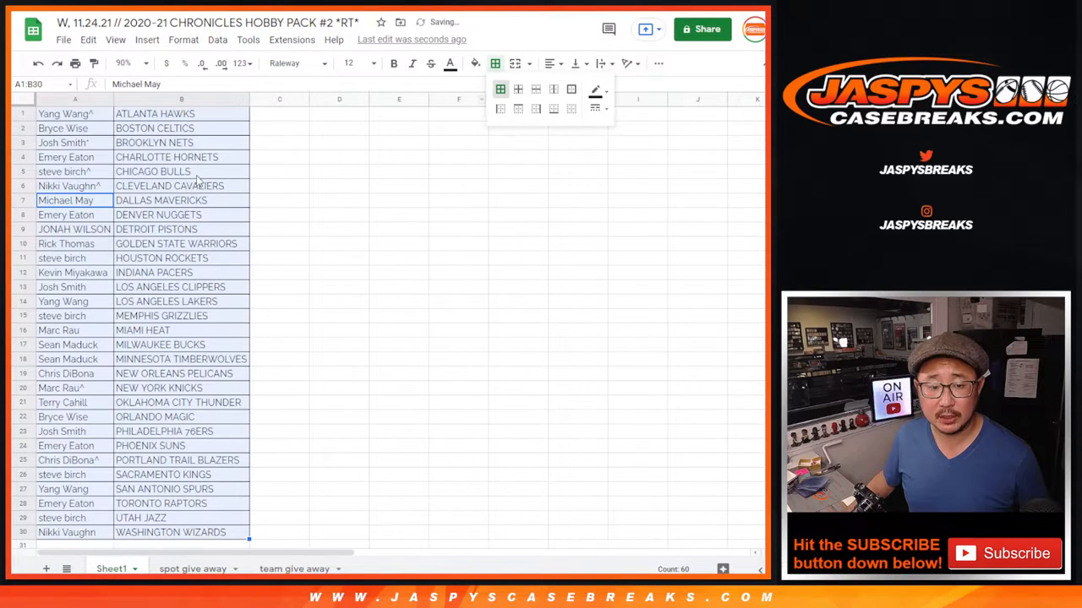
Step: Send the bordered name-team sheet to the printer via the Chrome print dialog
{"action": "key", "text": "ctrl+p"}
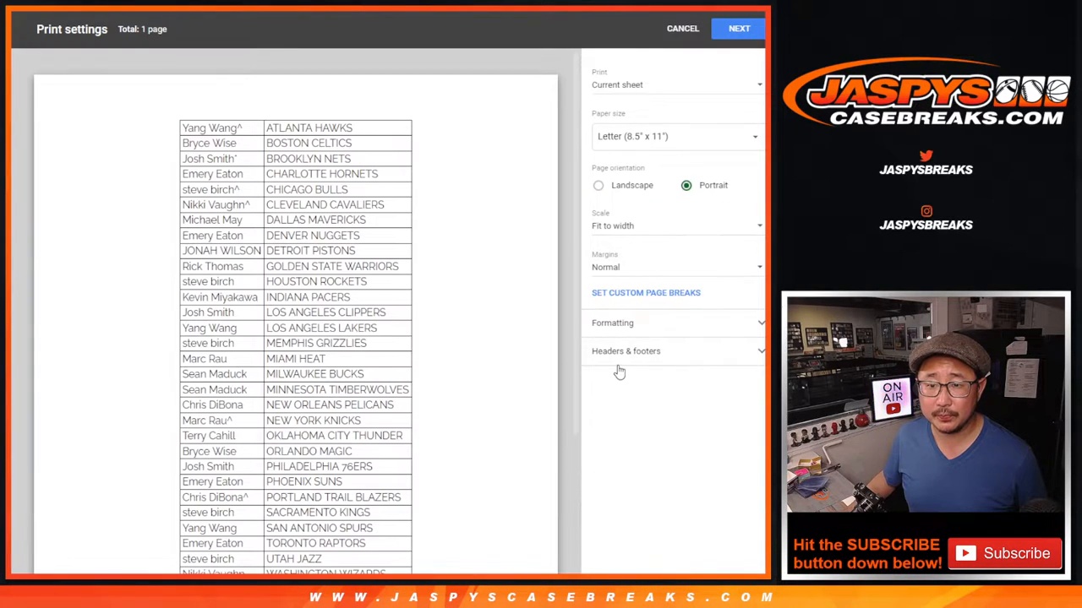
{"action": "left_click", "coordinate": [737, 27]}
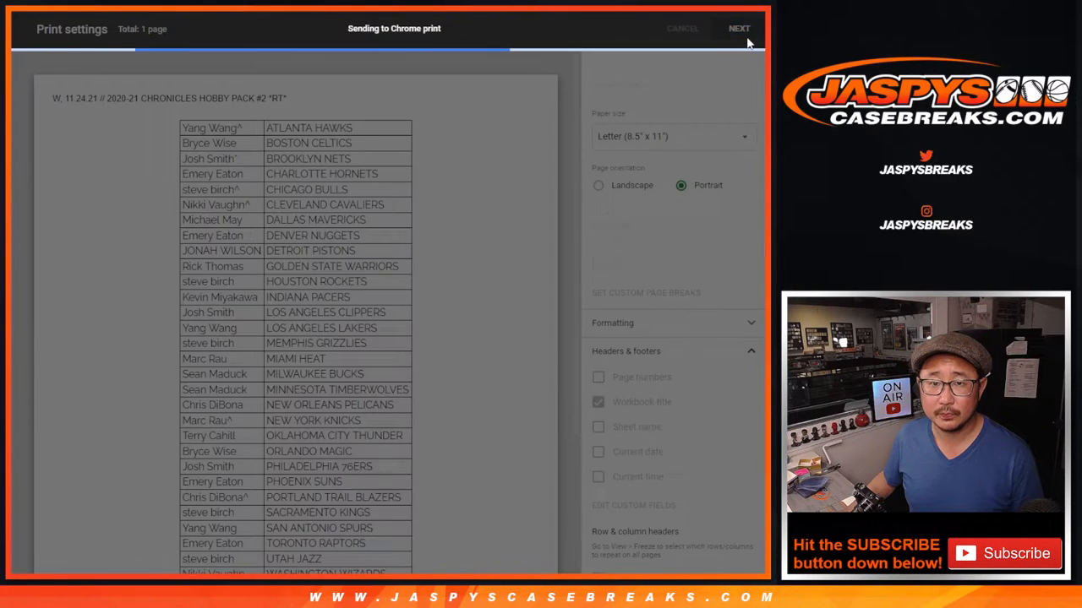
{"action": "left_click", "coordinate": [737, 27]}
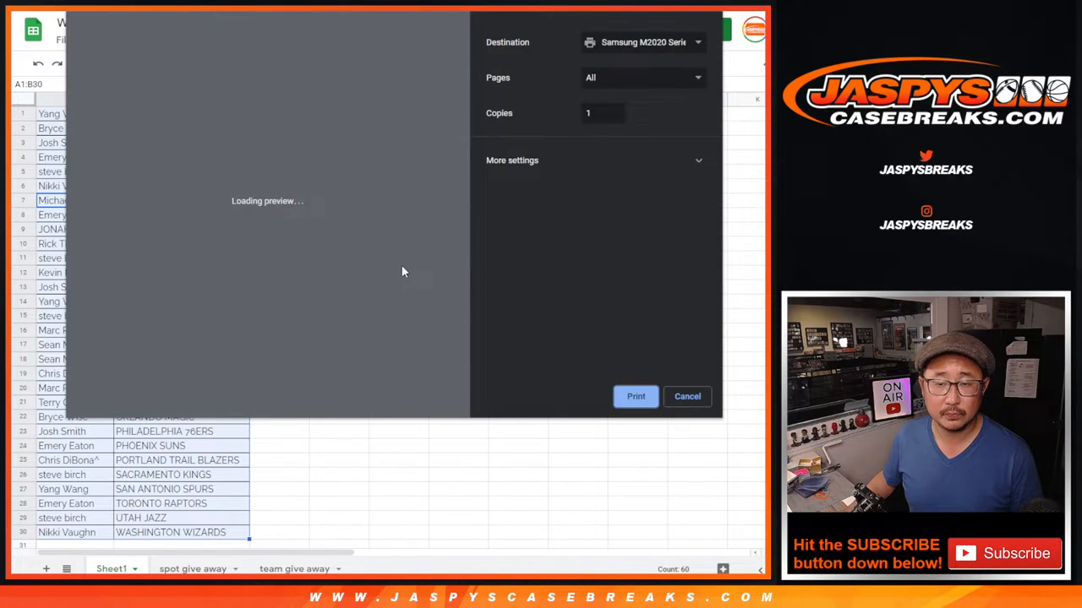
{"action": "left_click", "coordinate": [687, 395]}
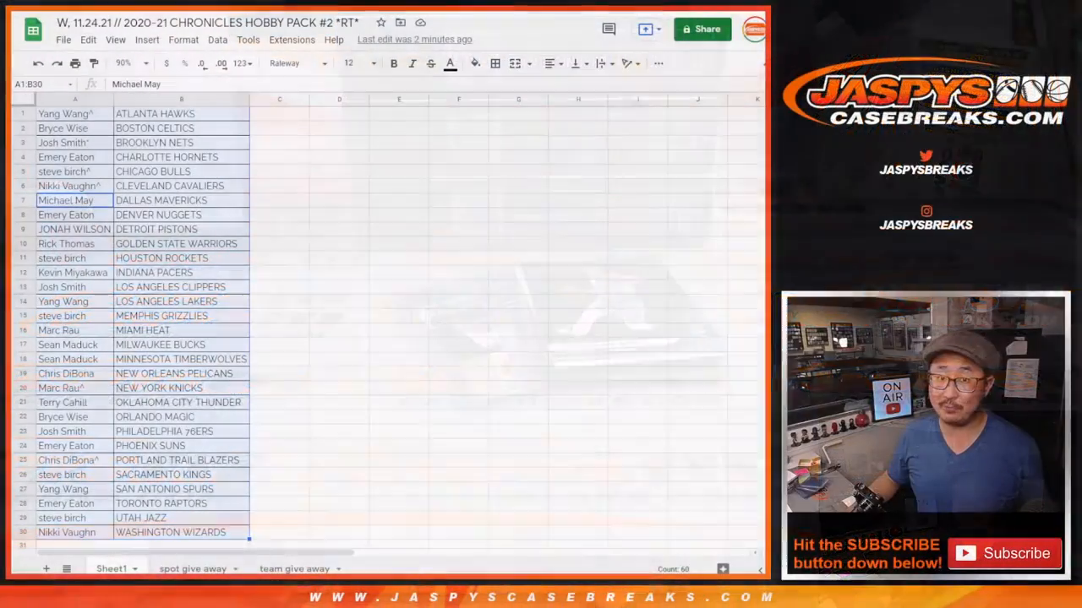
Step: Show the 'team give away' sheet with its twelve nicknames, then return to RANDOM.ORG
{"action": "left_click", "coordinate": [74, 113]}
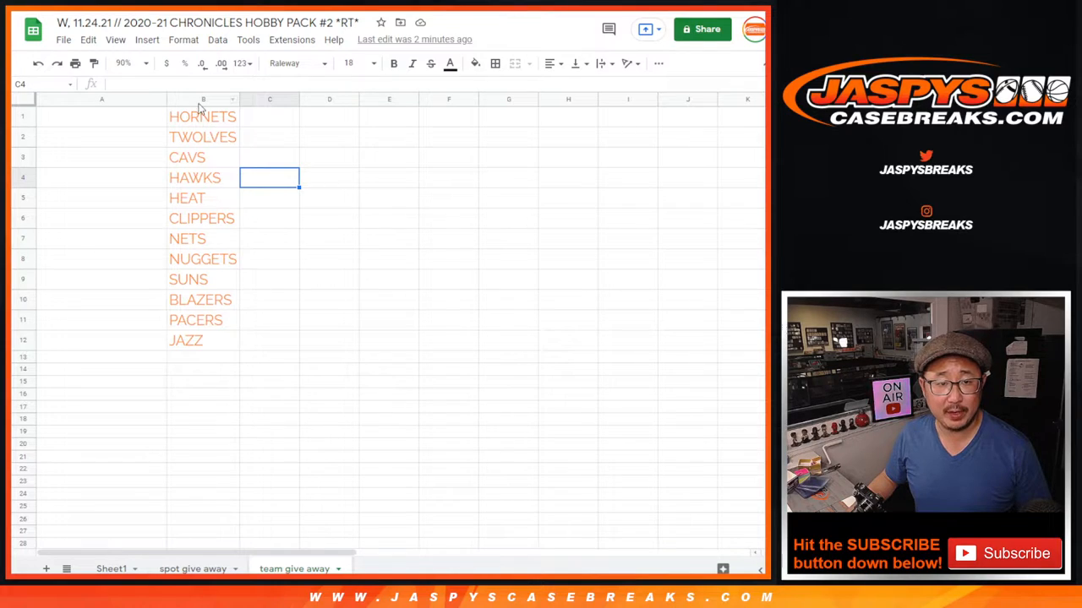
{"action": "left_click", "coordinate": [203, 98]}
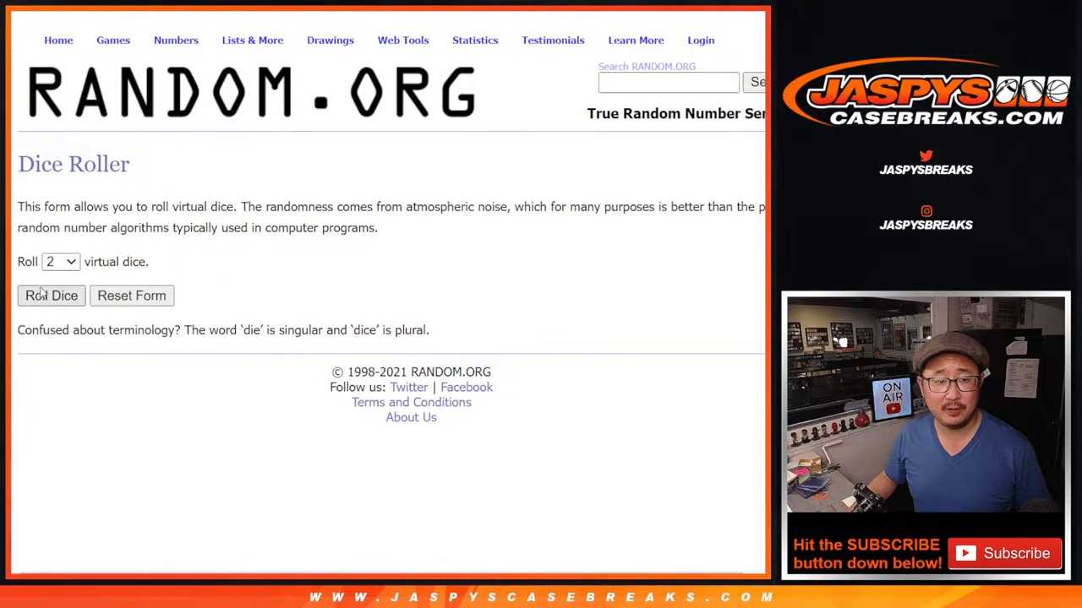
Step: Re-randomize the 30-name list and review the whole shuffled order for copying
{"action": "left_click", "coordinate": [51, 294]}
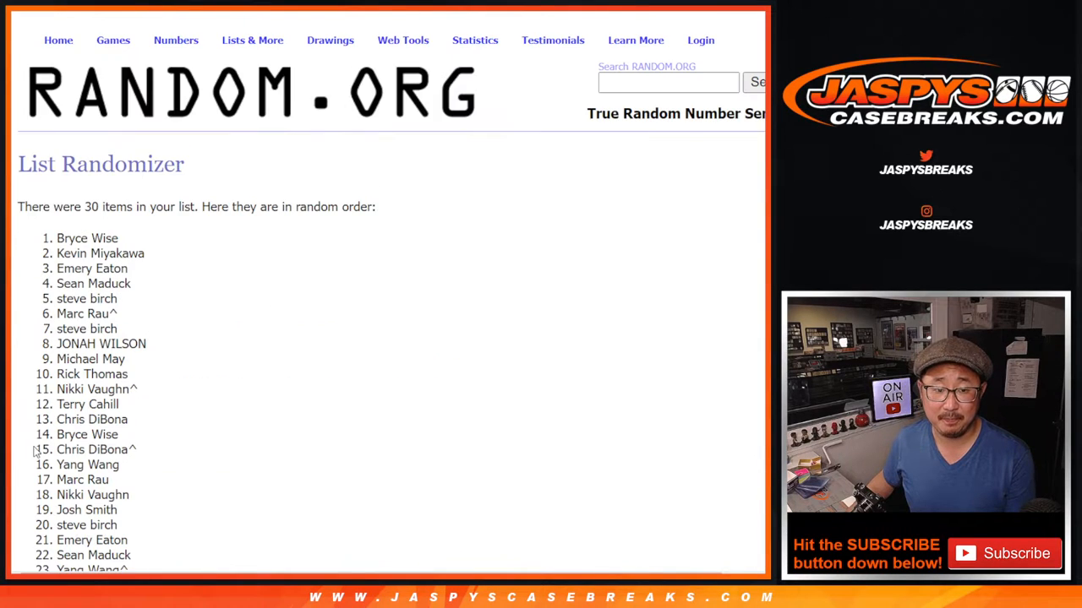
{"action": "scroll", "scroll_direction": "down", "scroll_amount": 3}
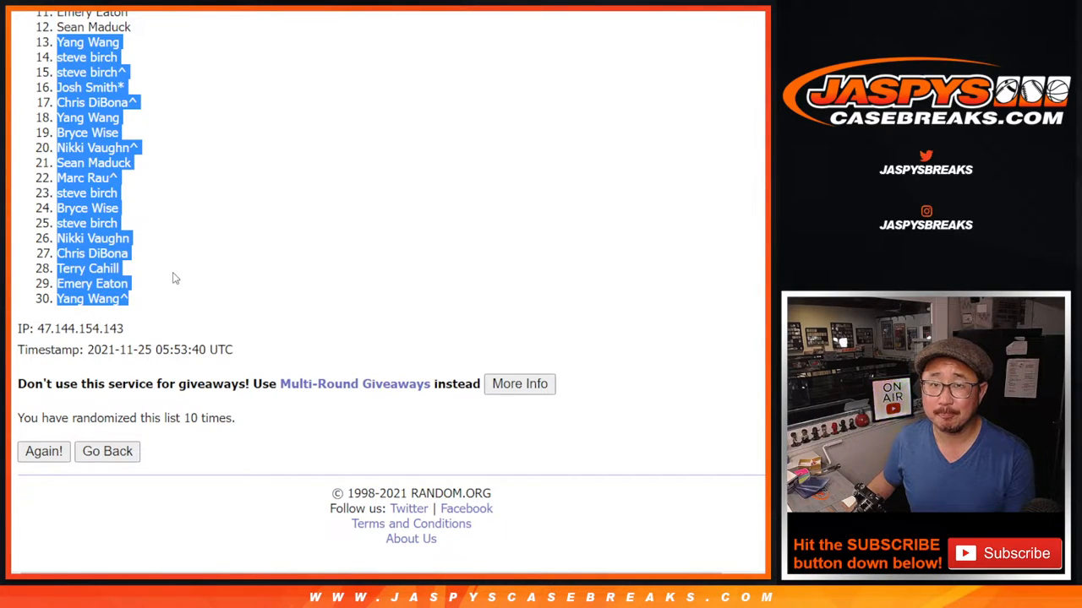
{"action": "mouse_move", "coordinate": [121, 61]}
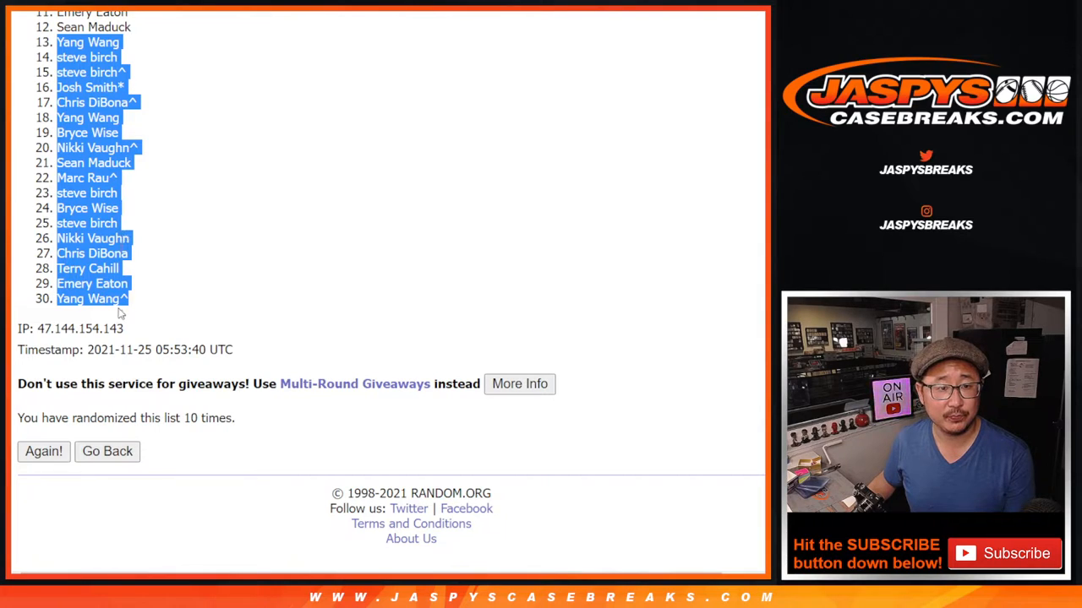
{"action": "mouse_move", "coordinate": [199, 81]}
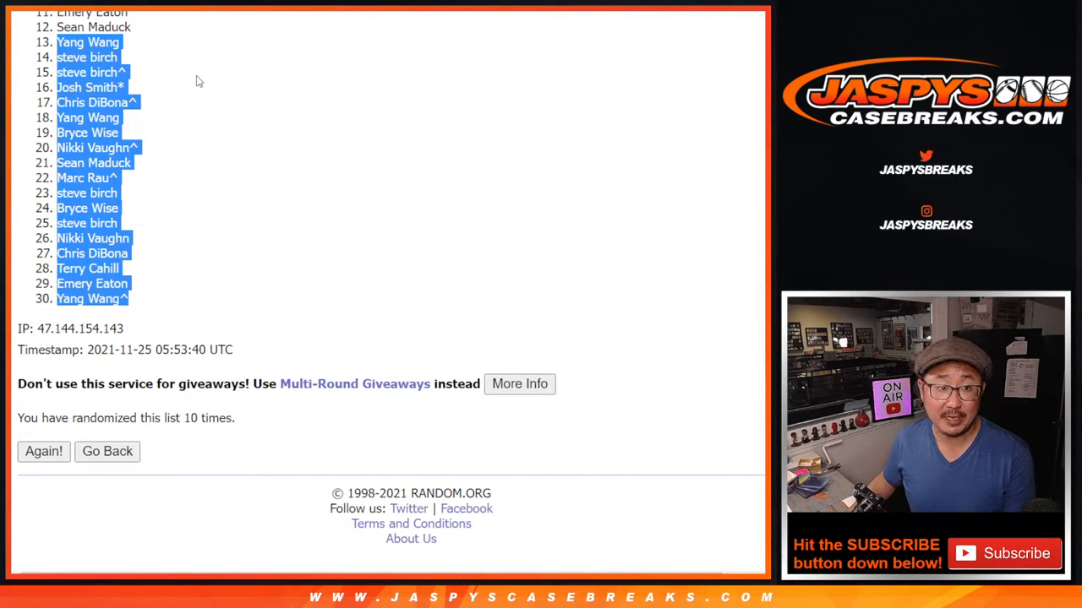
{"action": "mouse_move", "coordinate": [592, 111]}
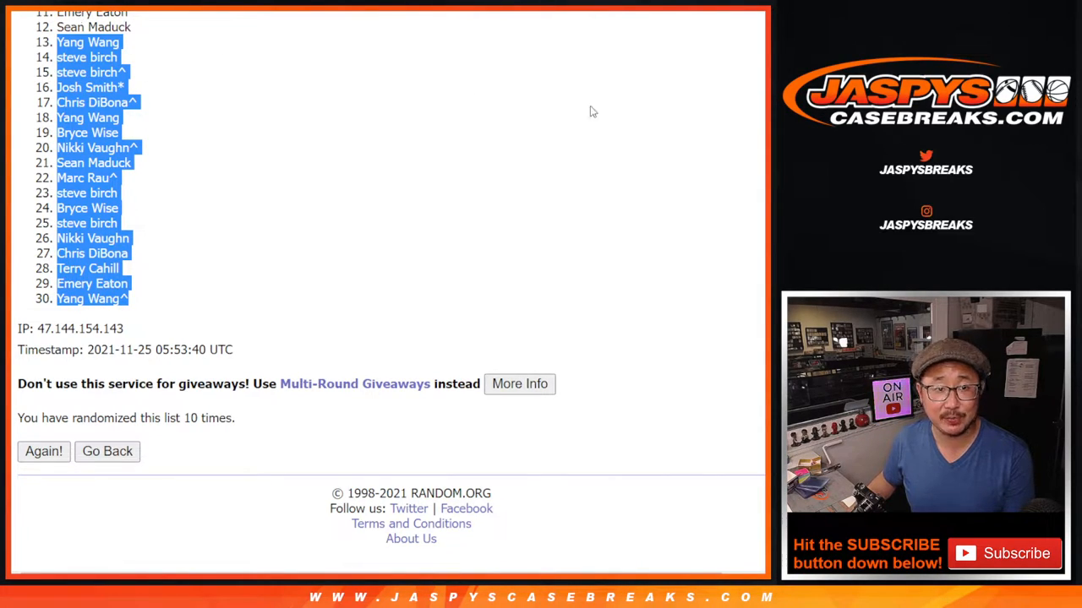
{"action": "scroll", "scroll_direction": "up", "scroll_amount": 3}
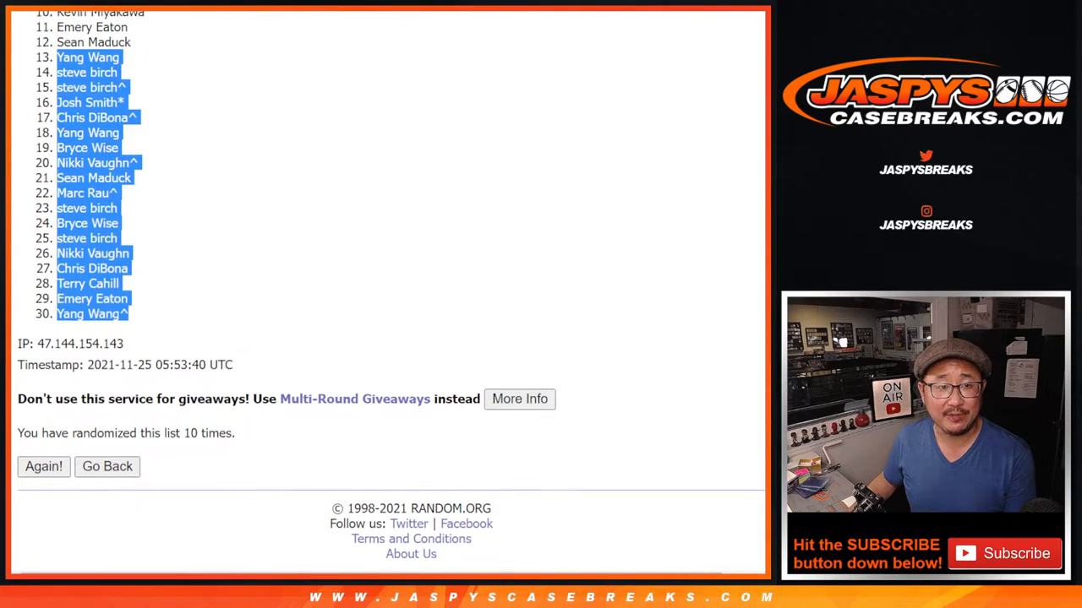
{"action": "scroll", "scroll_direction": "up", "scroll_amount": 3}
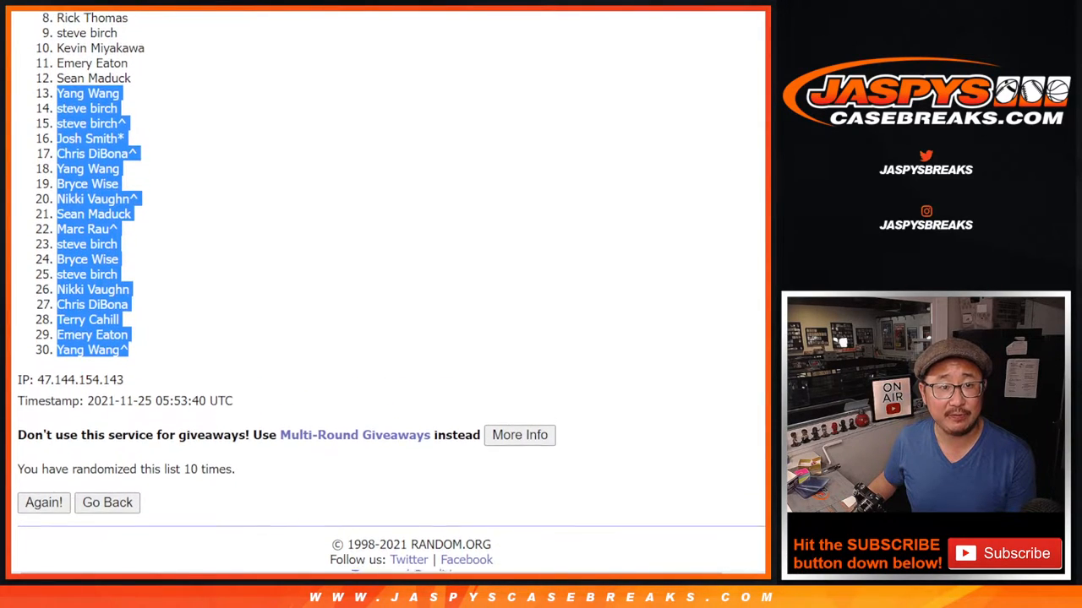
{"action": "scroll", "scroll_direction": "up", "scroll_amount": 3}
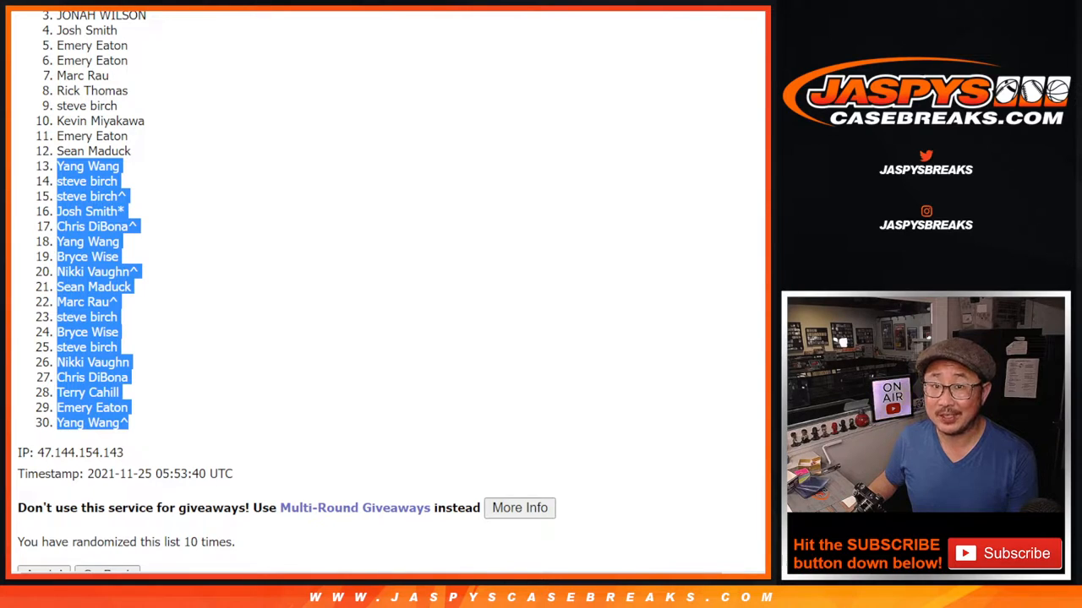
{"action": "scroll", "scroll_direction": "up", "scroll_amount": 3}
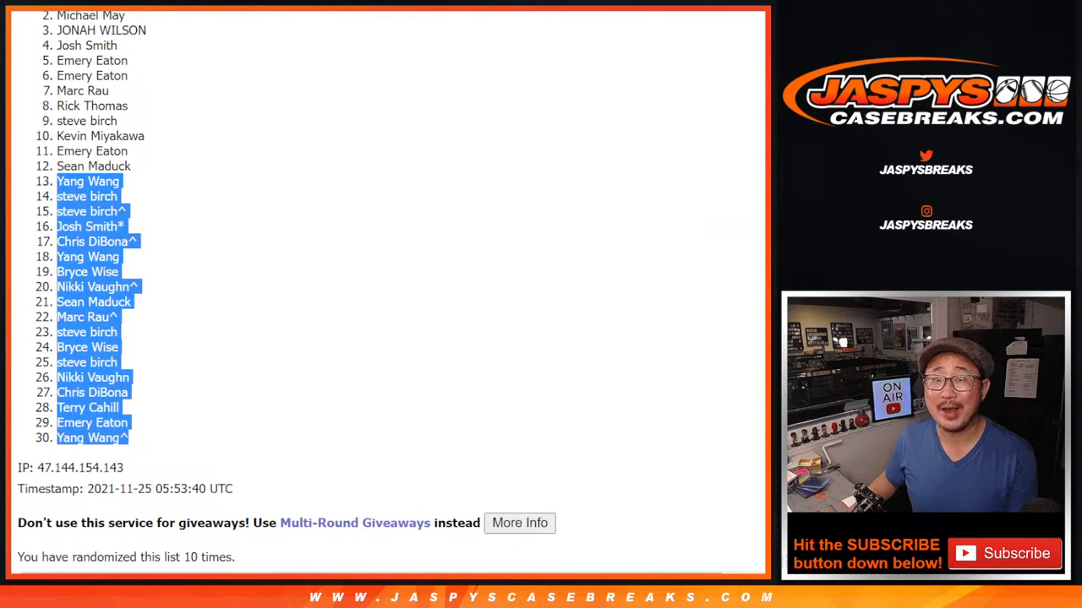
{"action": "scroll", "scroll_direction": "up", "scroll_amount": 3}
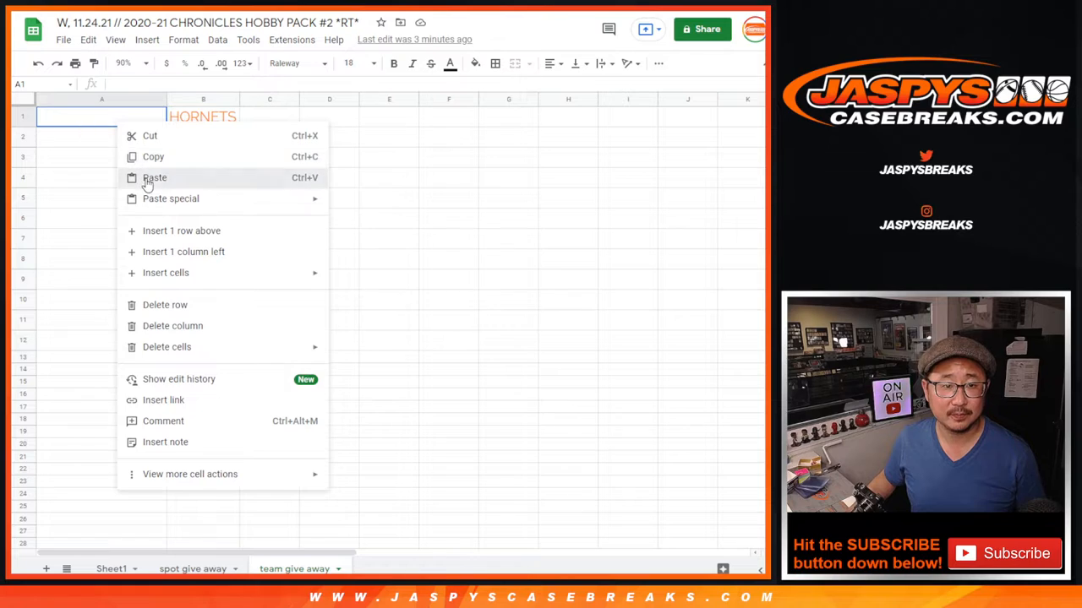
Step: Paste the shuffled names into column A and review winners' rows beside HAWKS, HEAT, NUGGETS, BLAZERS and JAZZ
{"action": "left_click", "coordinate": [156, 178]}
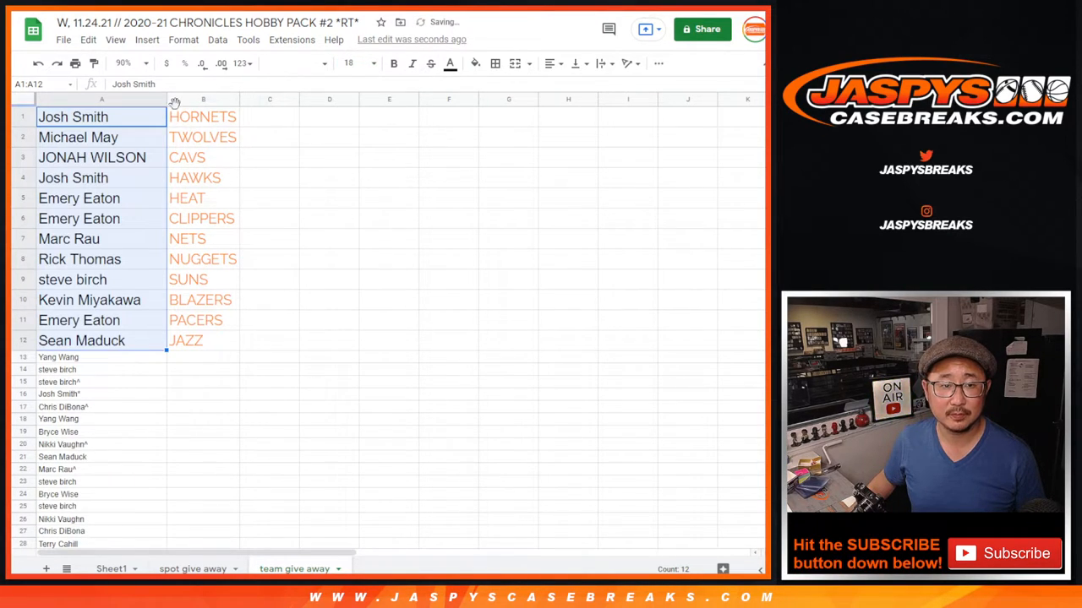
{"action": "left_click", "coordinate": [73, 117]}
{"action": "type", "text": "^"}
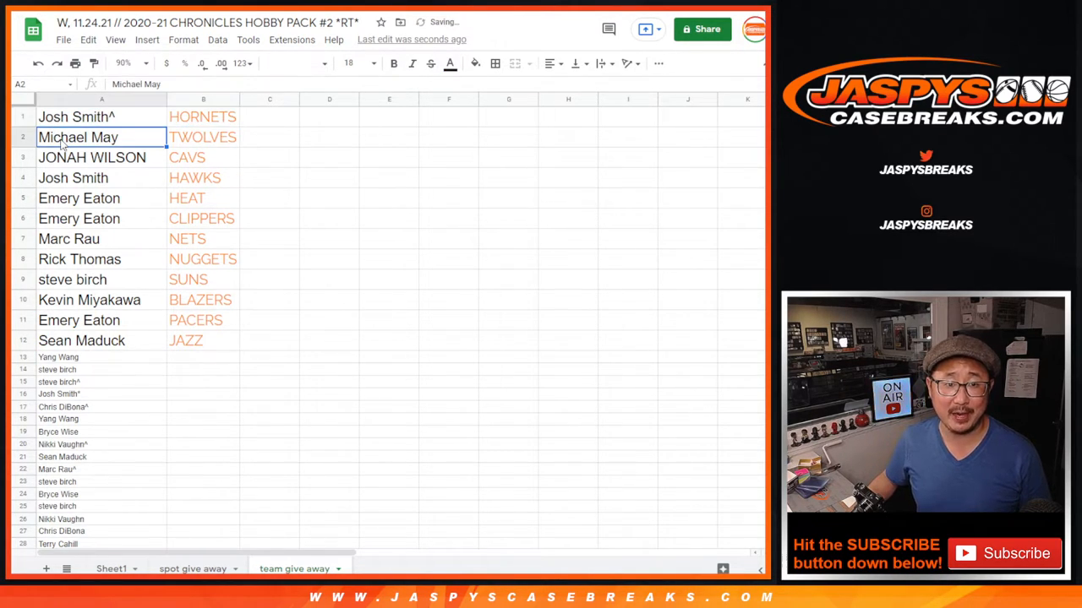
{"action": "left_click", "coordinate": [75, 177]}
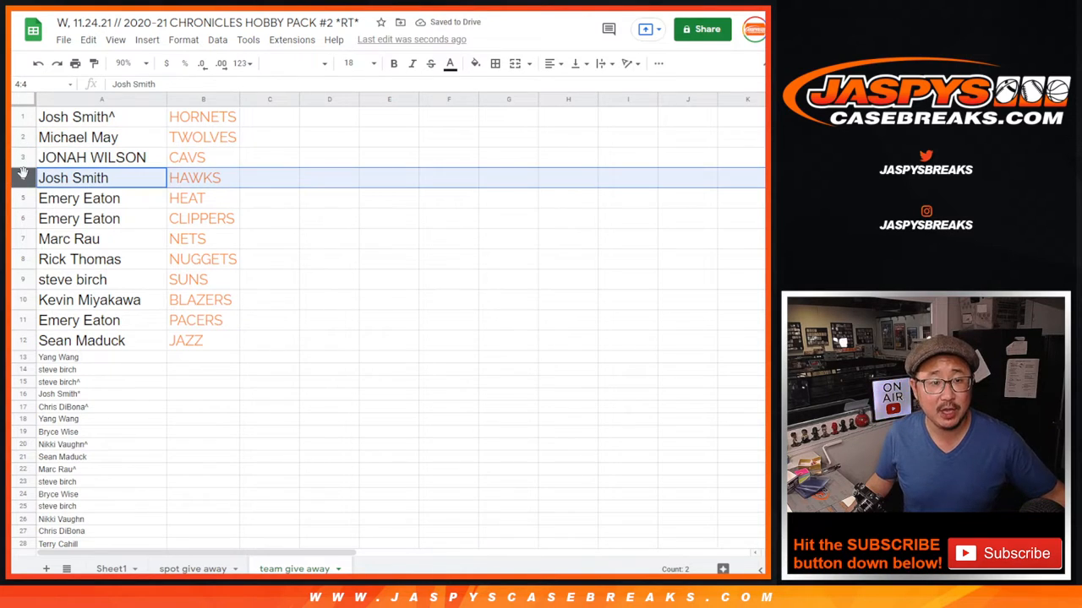
{"action": "left_click", "coordinate": [78, 198]}
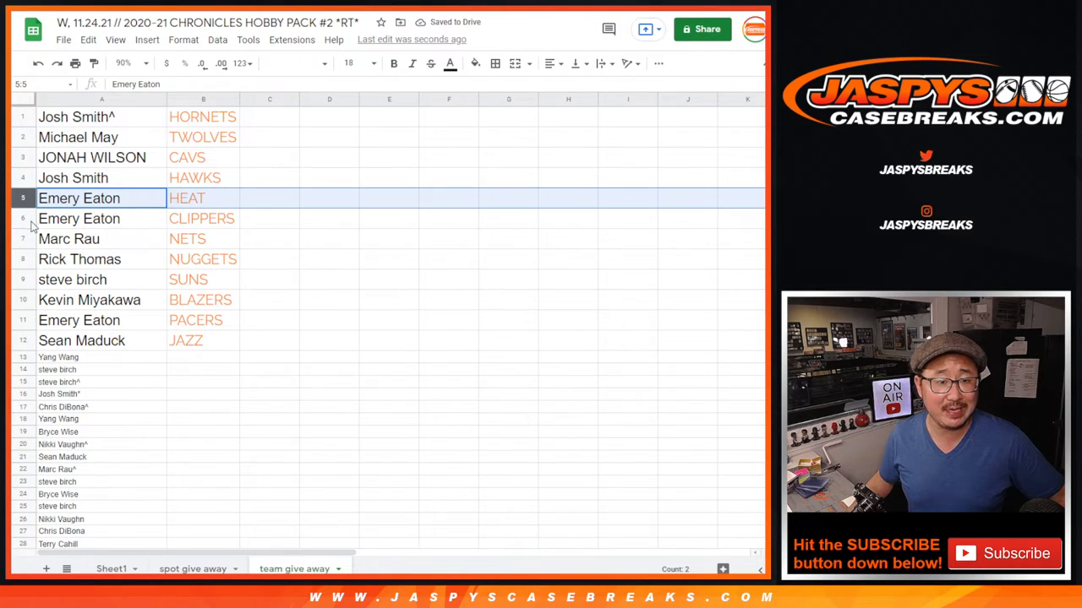
{"action": "left_click", "coordinate": [80, 260]}
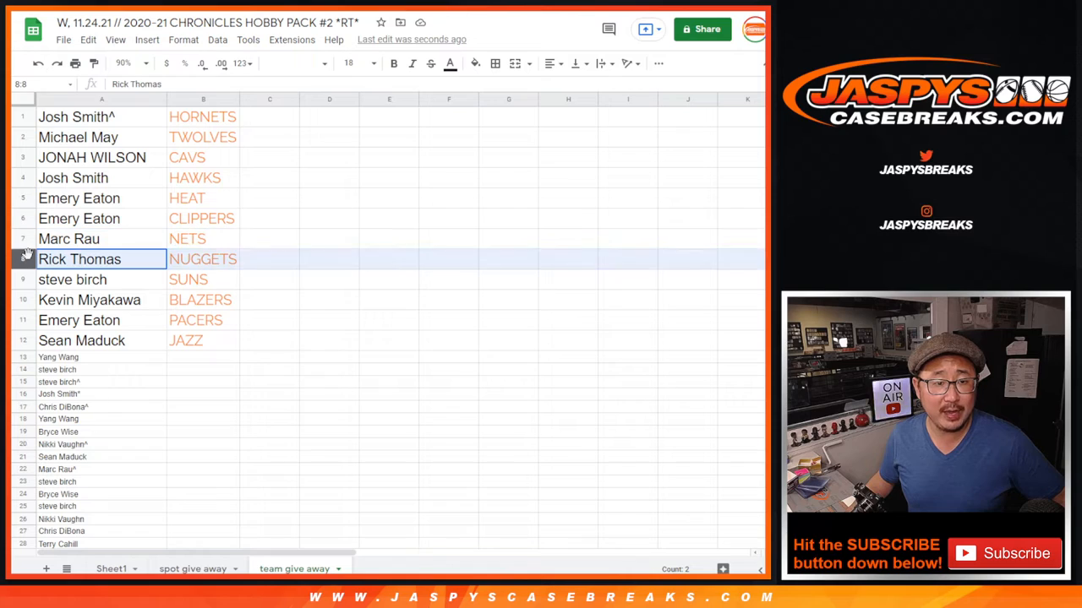
{"action": "left_click", "coordinate": [90, 301]}
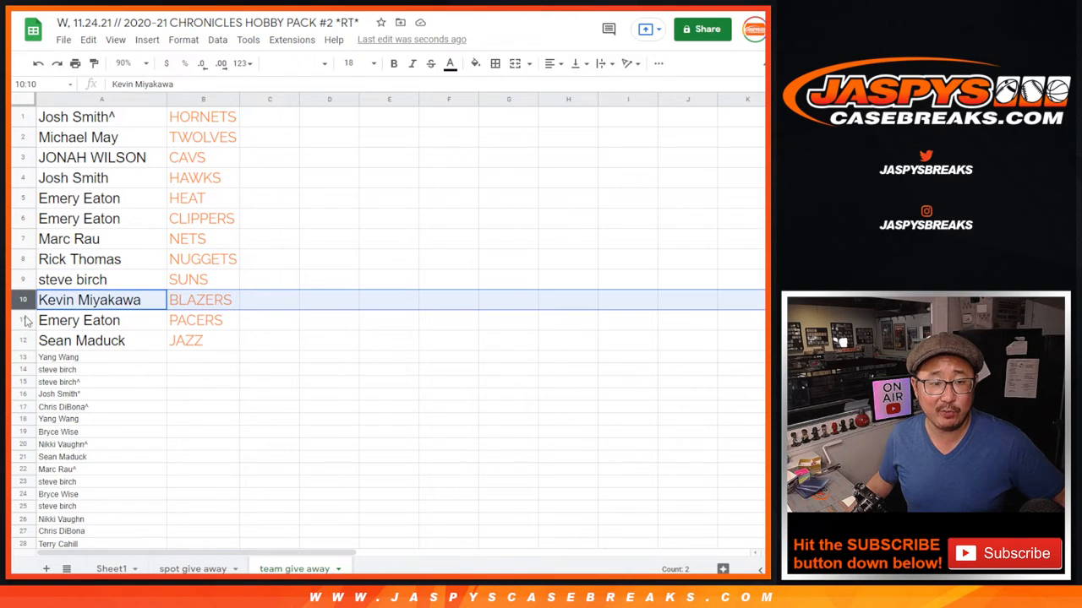
{"action": "left_click", "coordinate": [81, 341]}
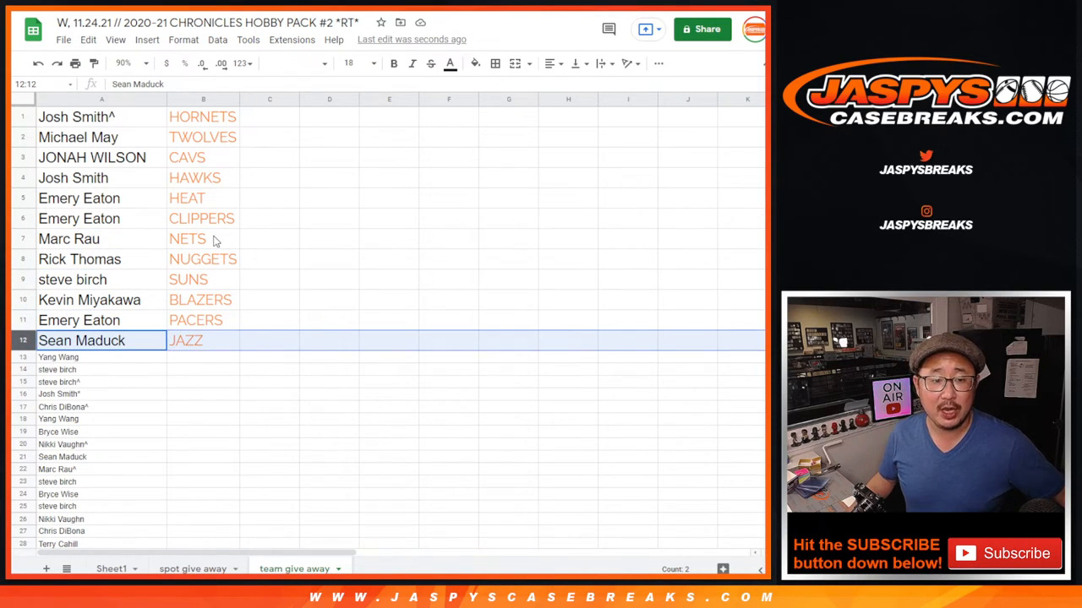
{"action": "mouse_move", "coordinate": [209, 203]}
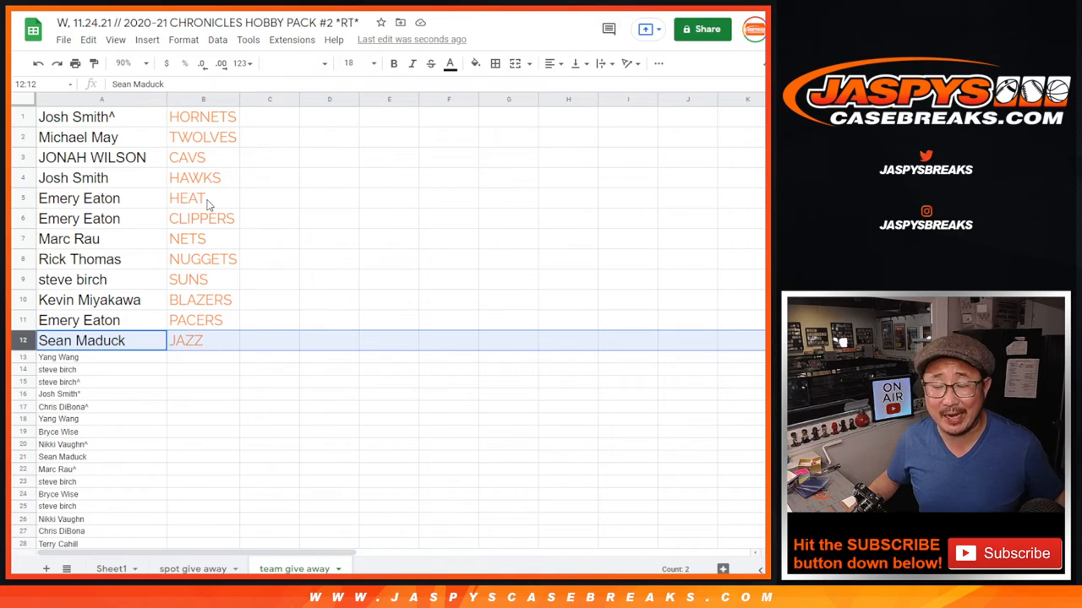